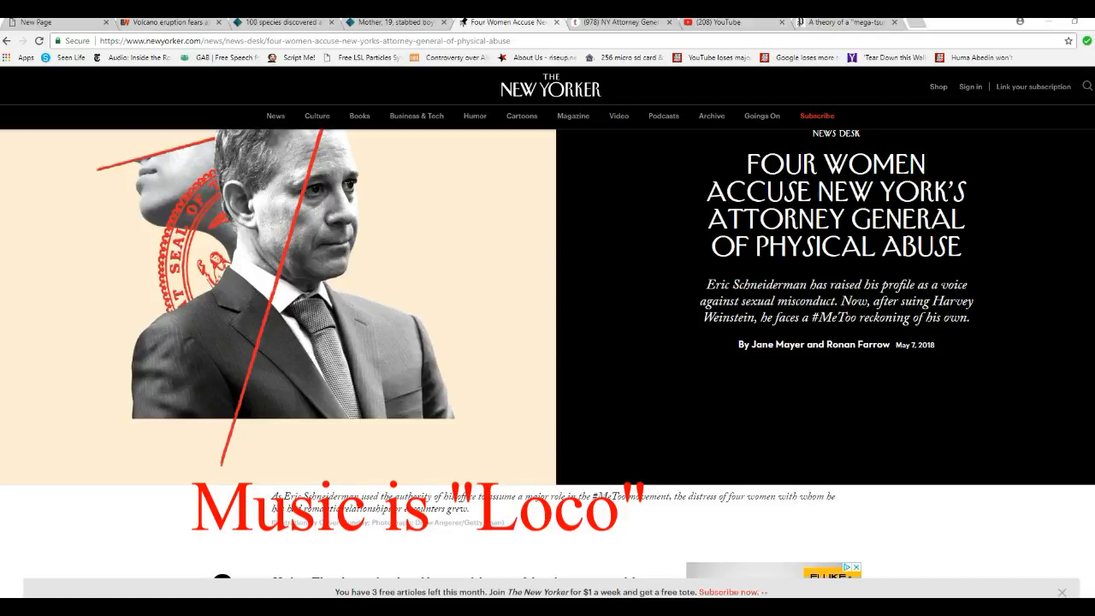
pyautogui.scroll(-3)
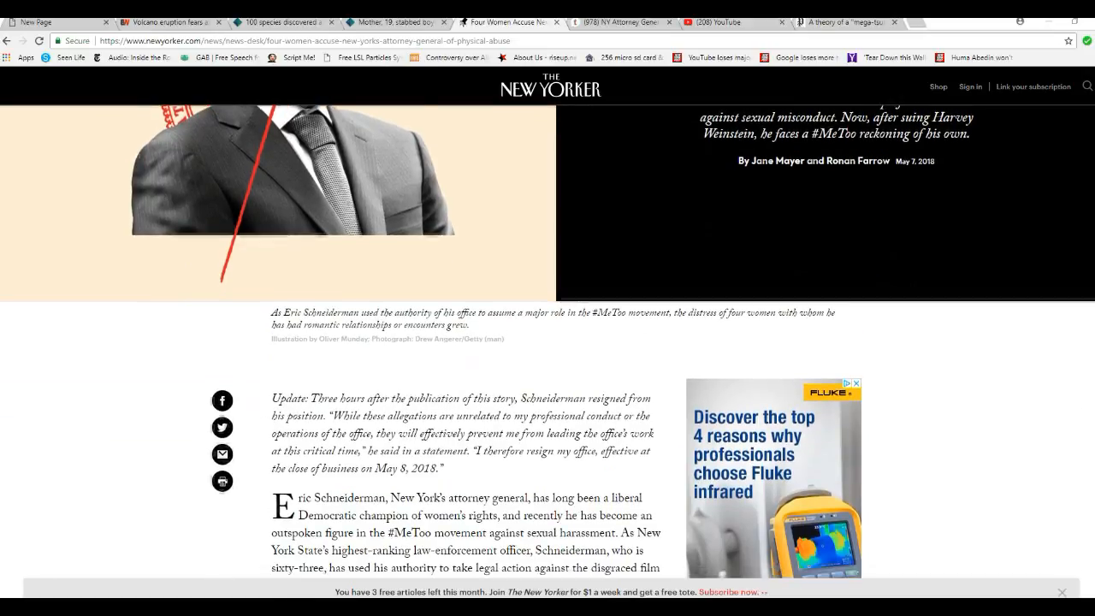
pyautogui.scroll(-3)
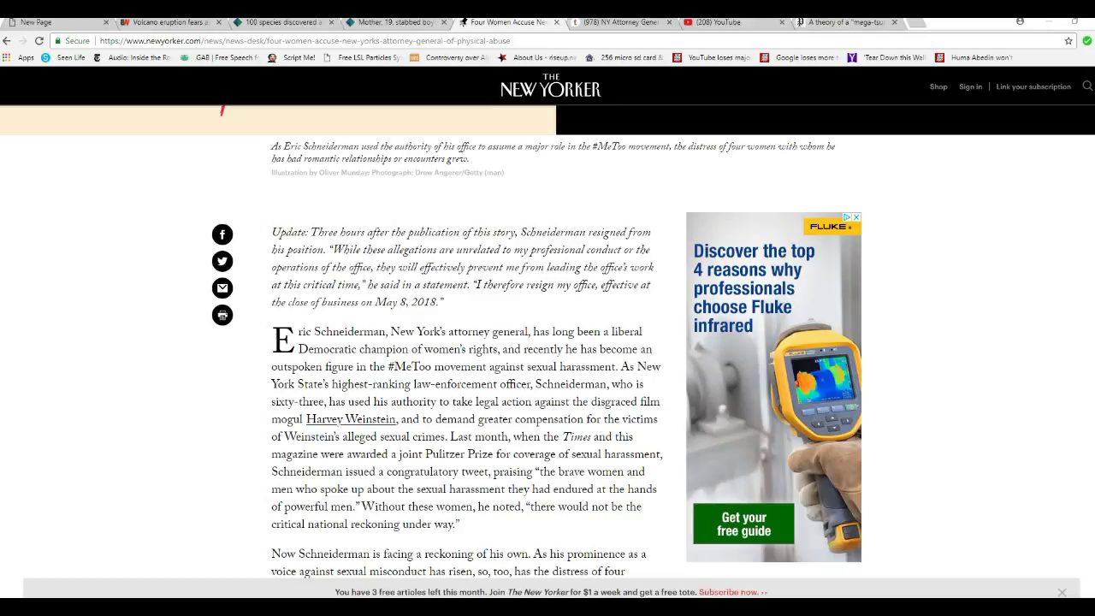
pyautogui.scroll(-3)
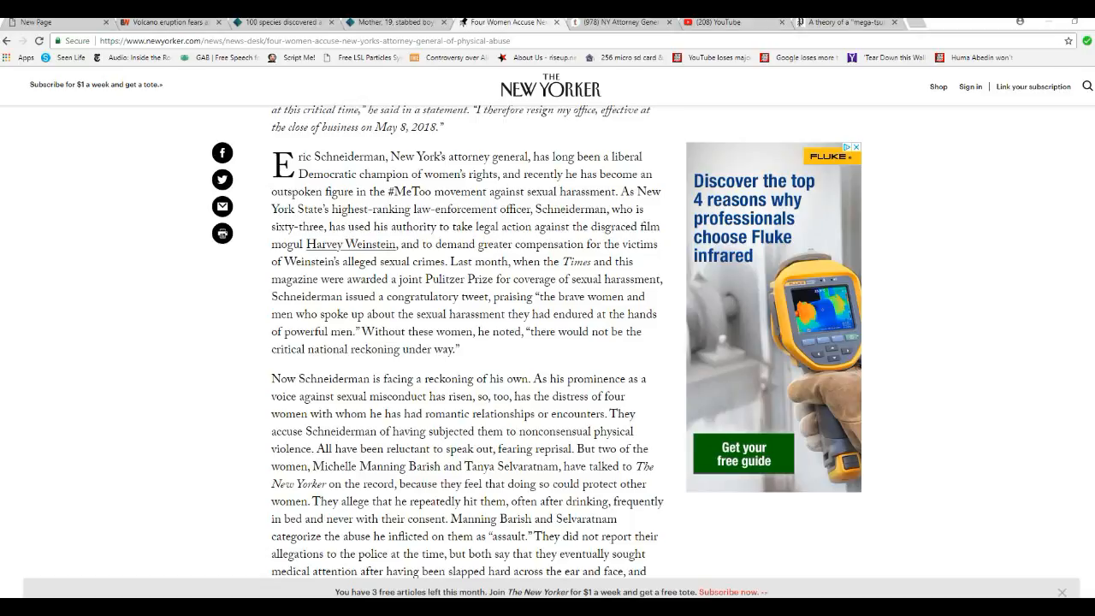
pyautogui.scroll(-3)
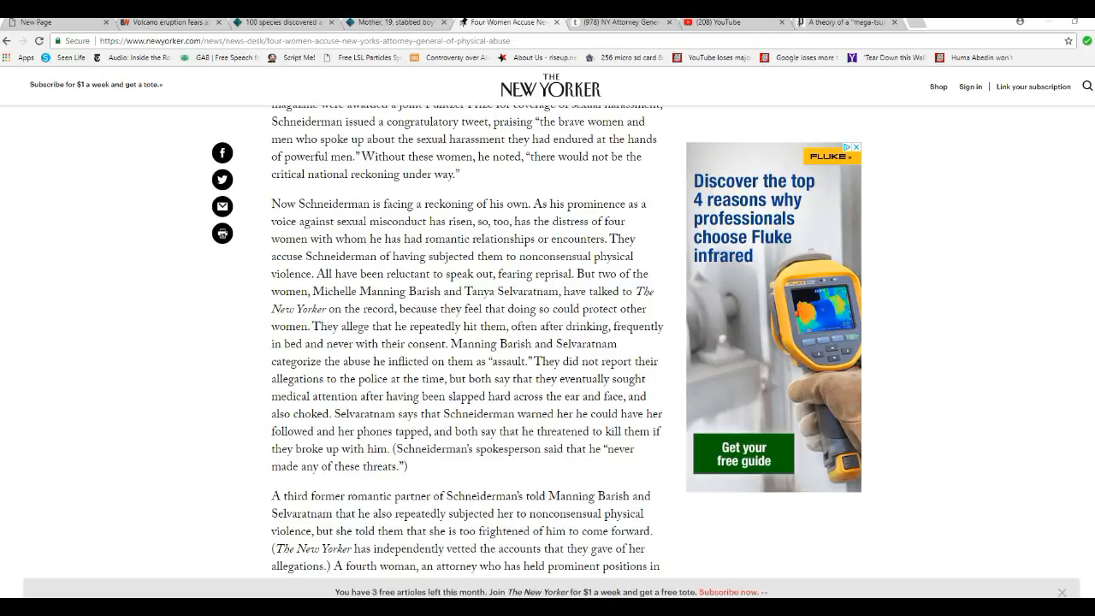
pyautogui.scroll(3)
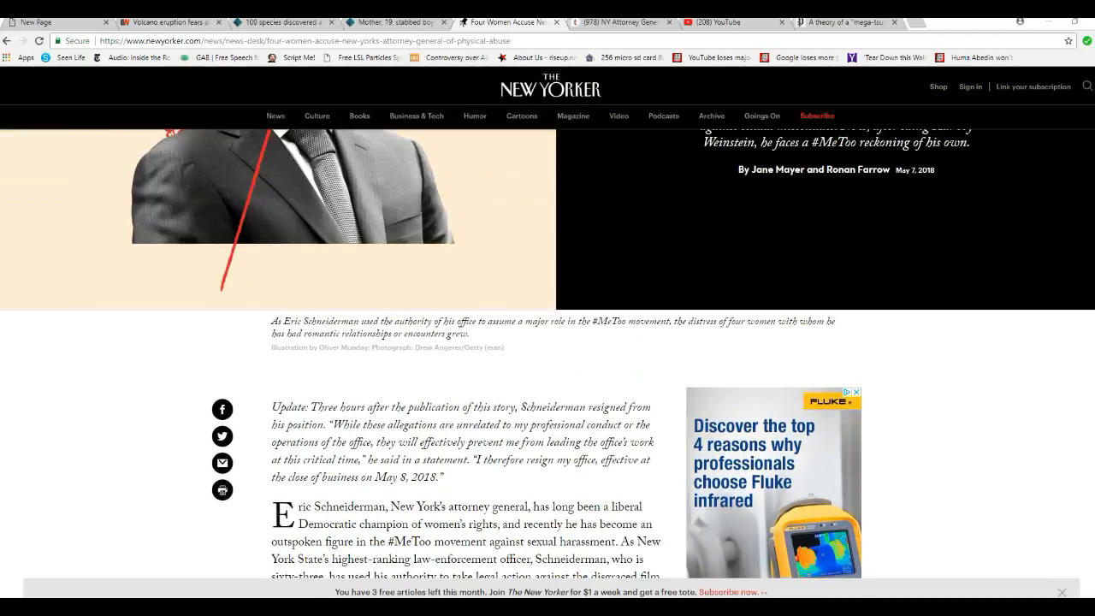
pyautogui.scroll(3)
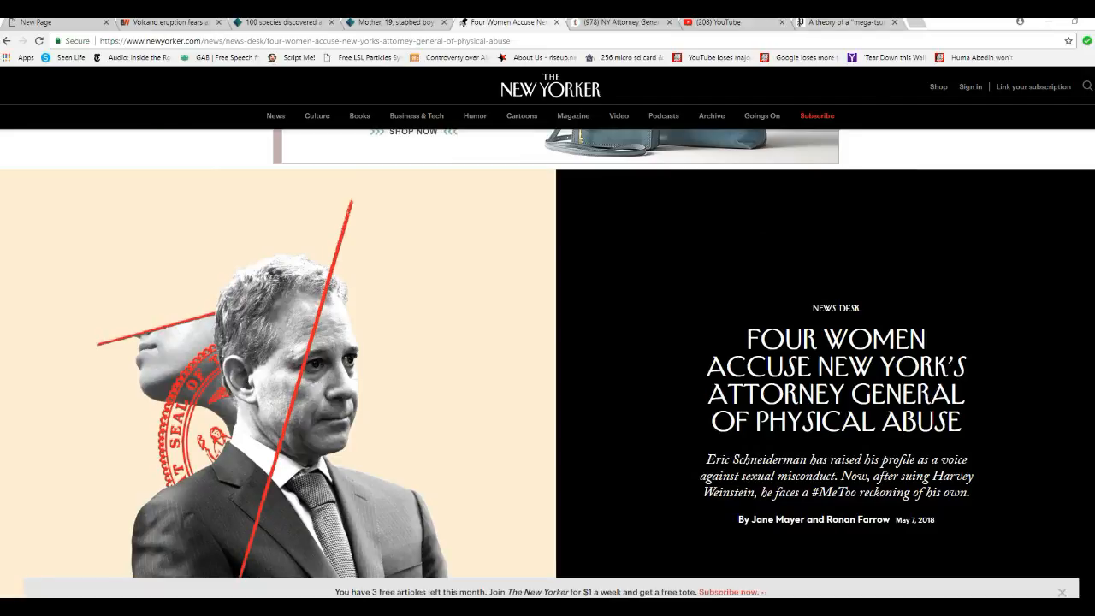
pyautogui.scroll(-3)
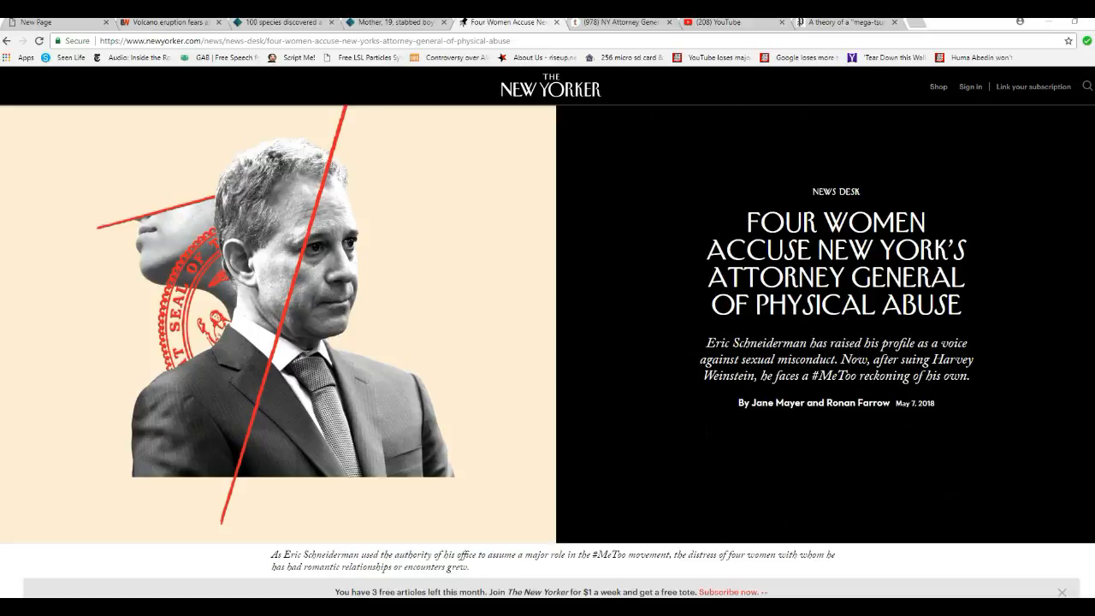
pyautogui.scroll(-3)
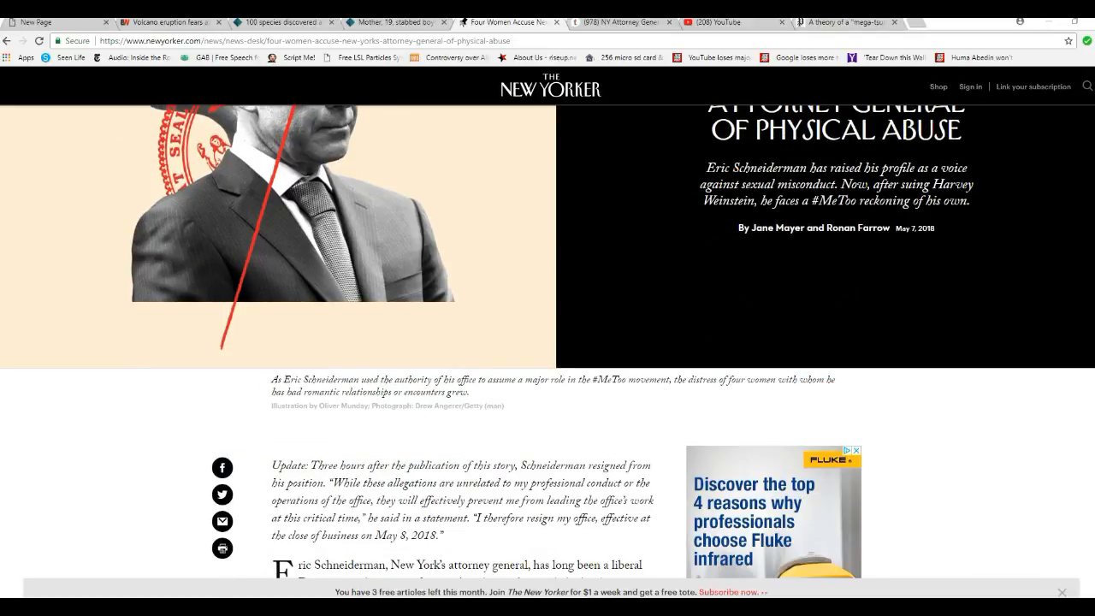
pyautogui.scroll(3)
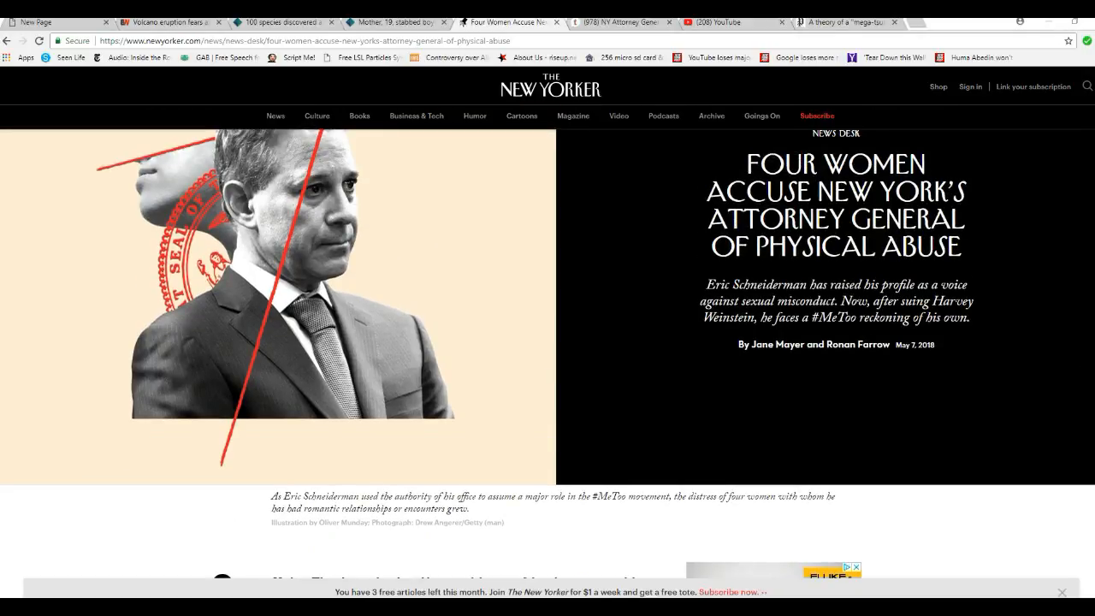
pyautogui.scroll(-3)
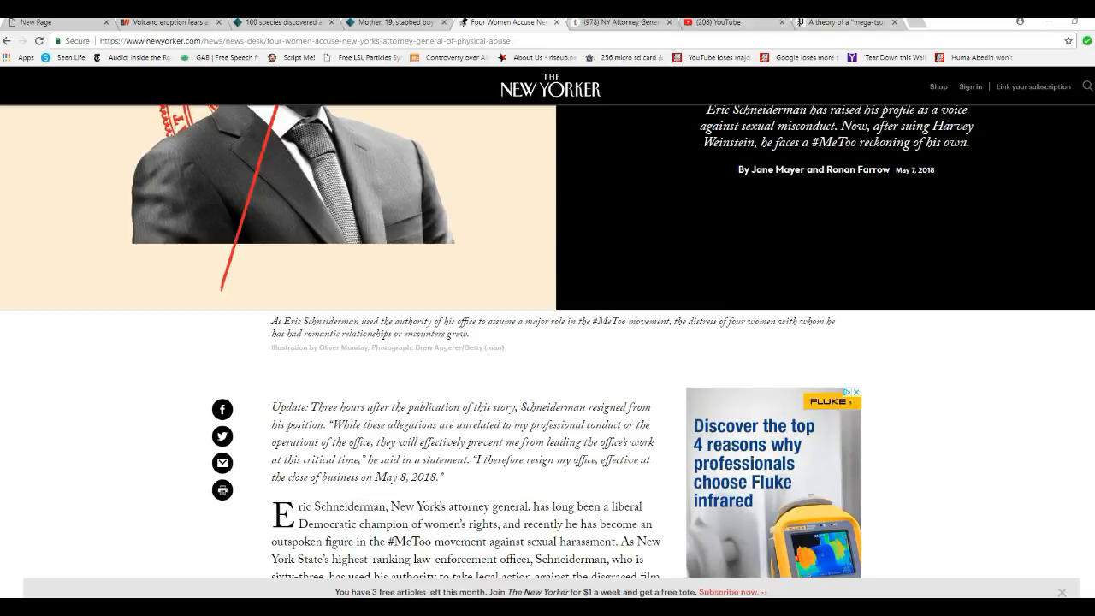
pyautogui.scroll(3)
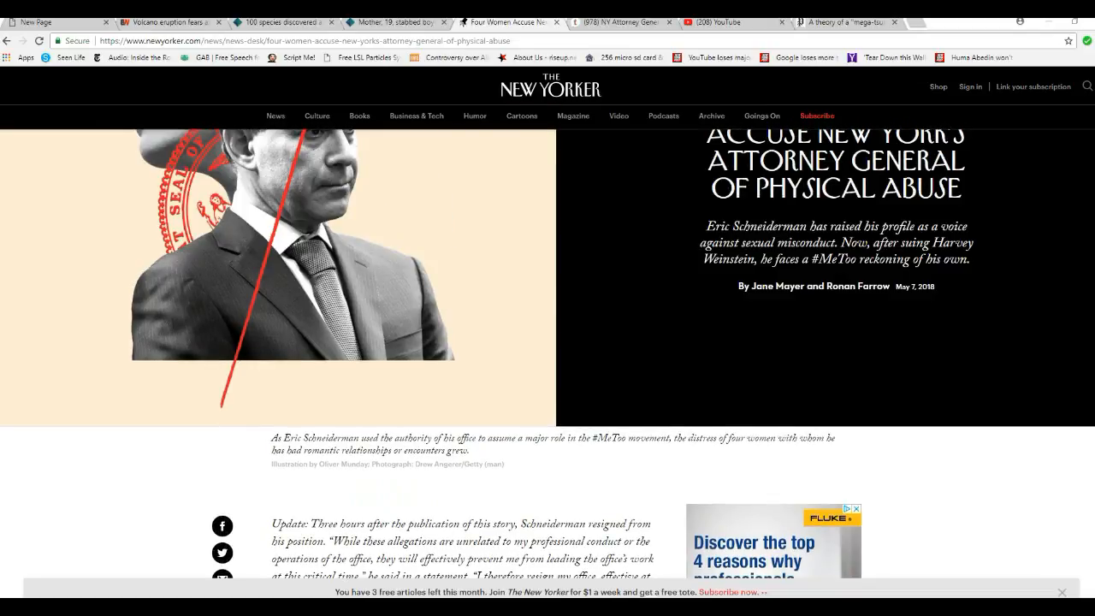
pyautogui.scroll(3)
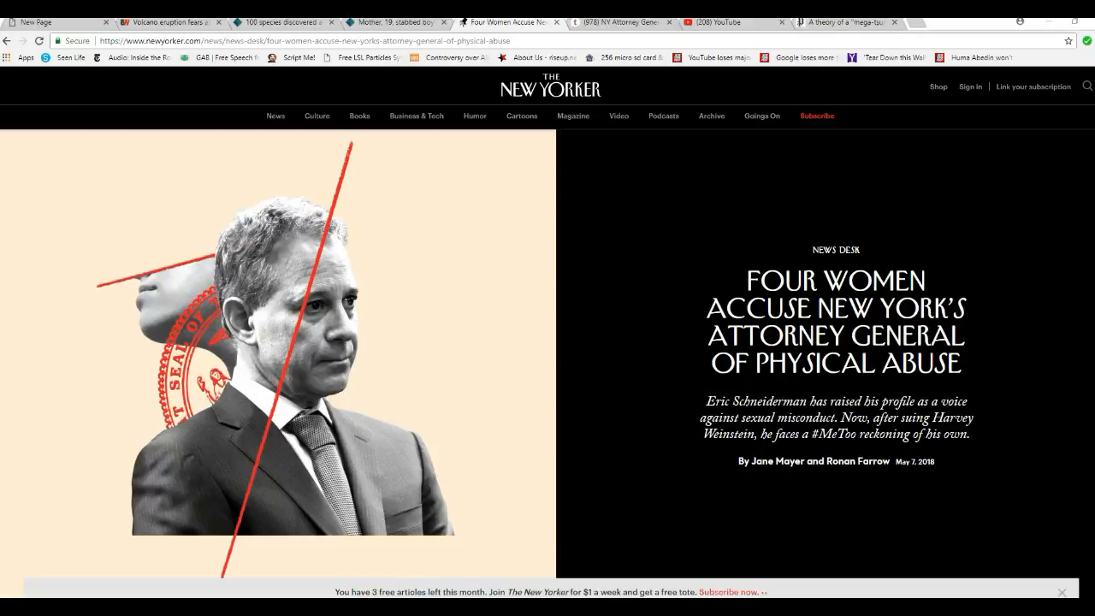
pyautogui.scroll(-3)
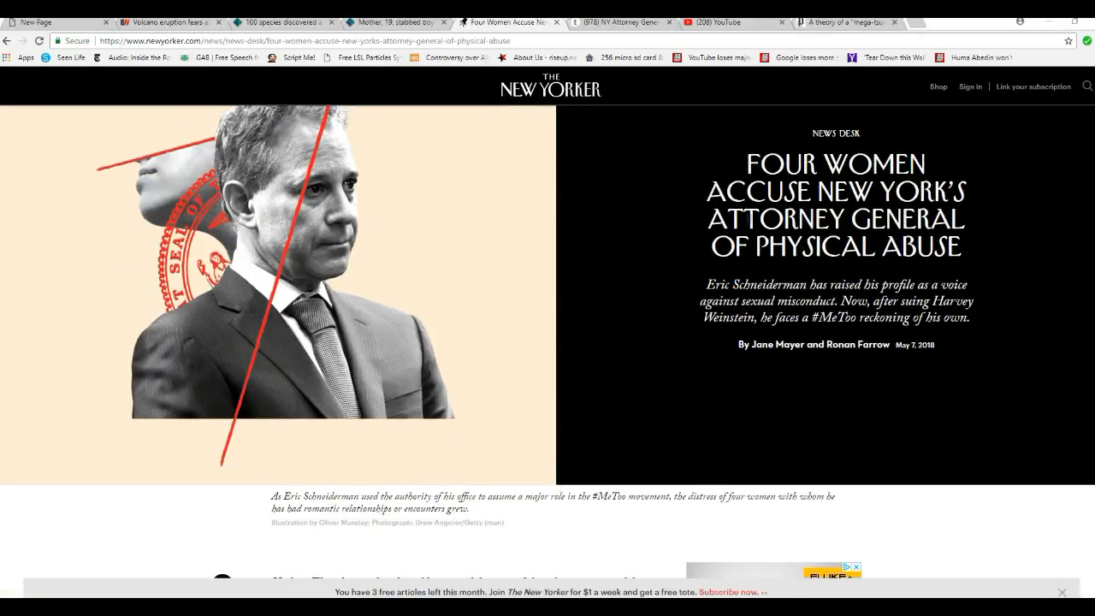